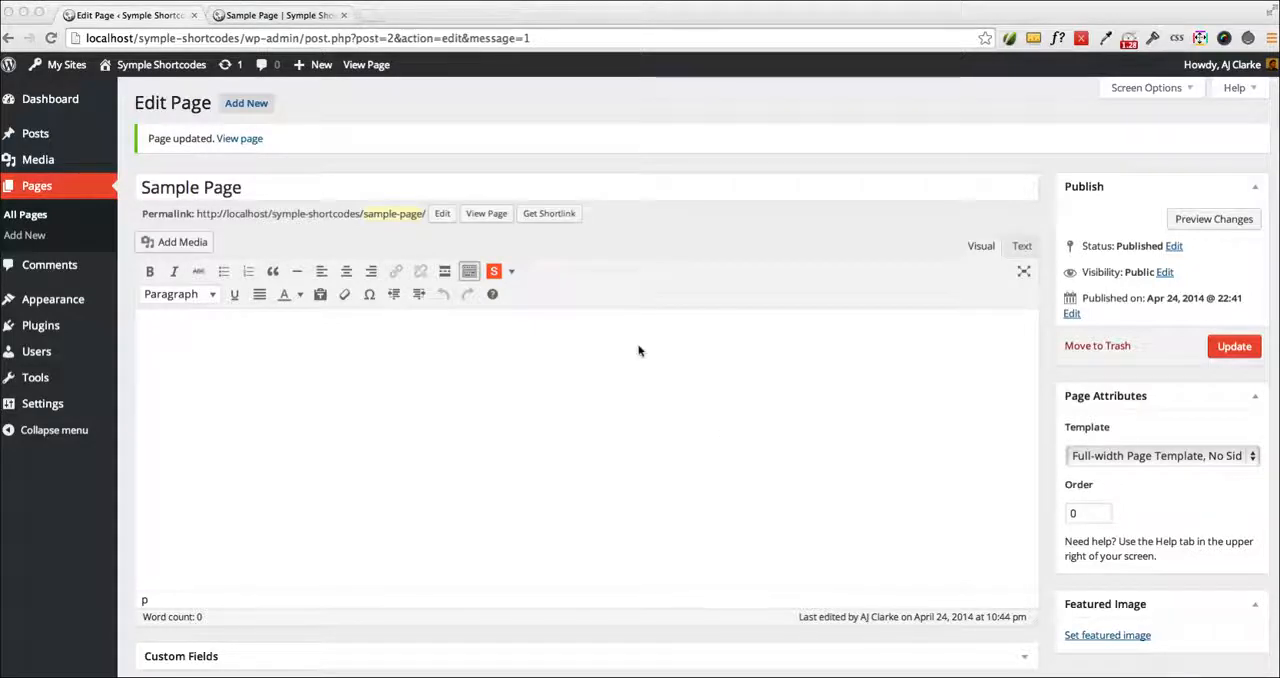
mouse_move(494, 271)
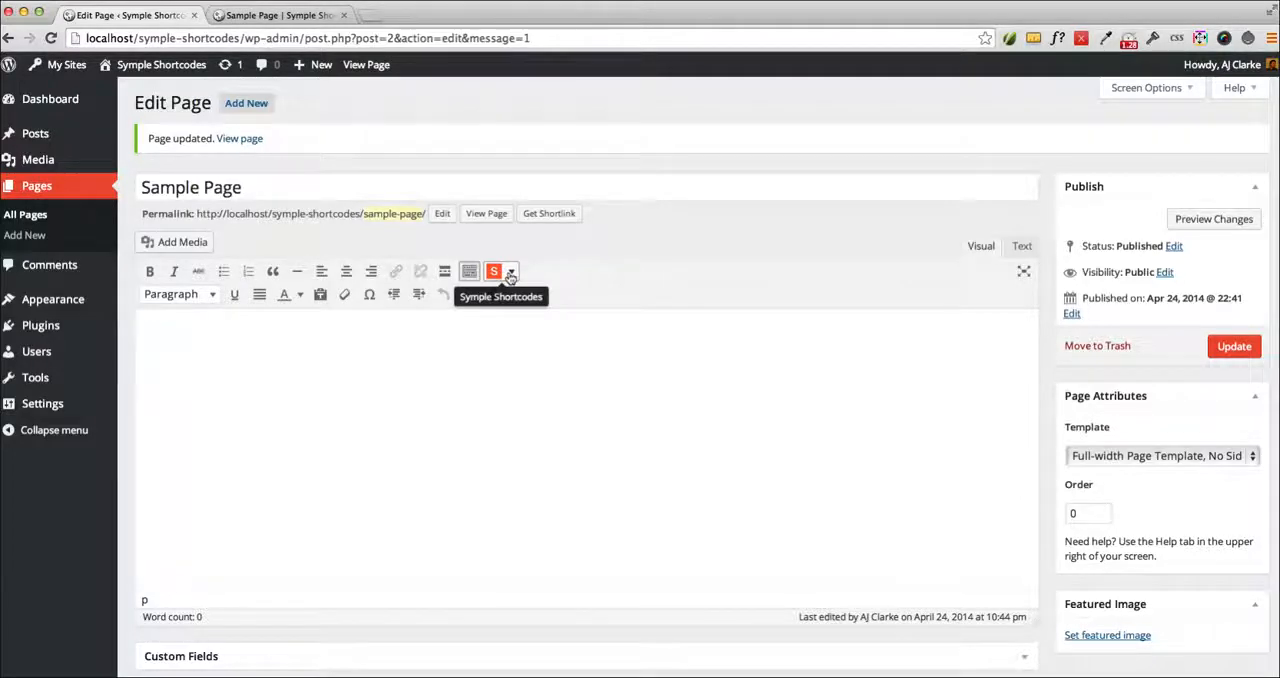
Insert a 1/2-size, first-position column shortcode into Sample Page and update the page.
click(494, 271)
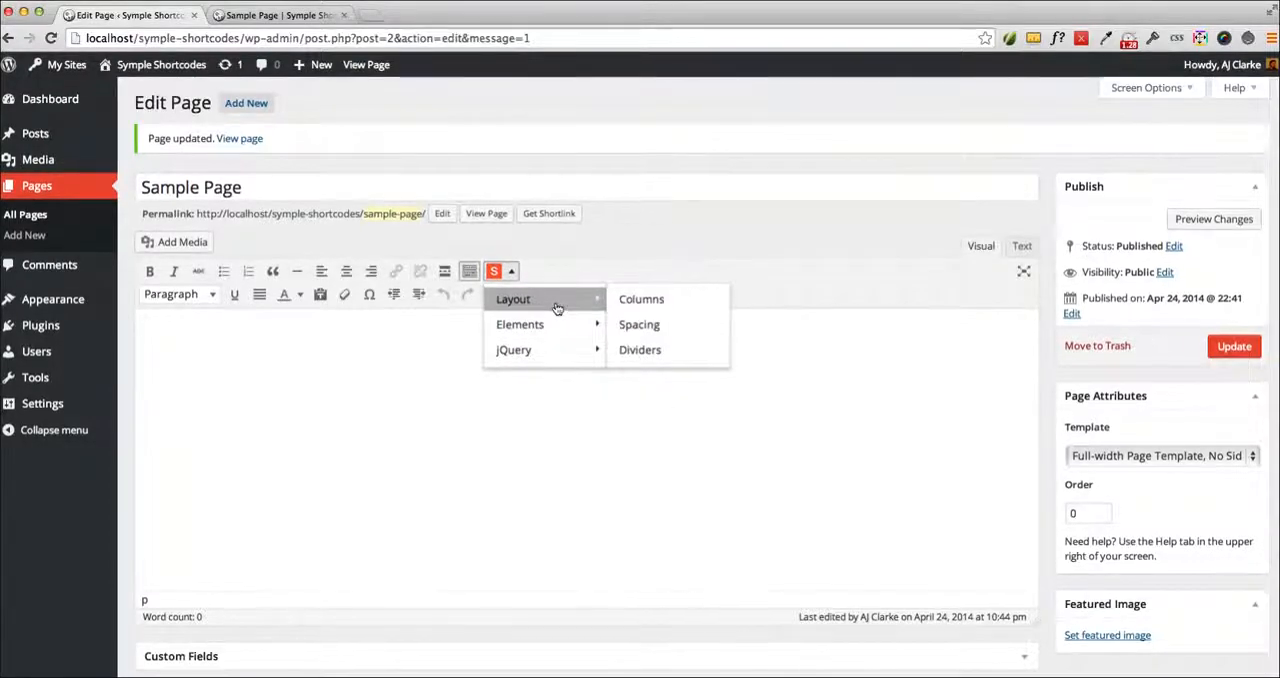
click(641, 299)
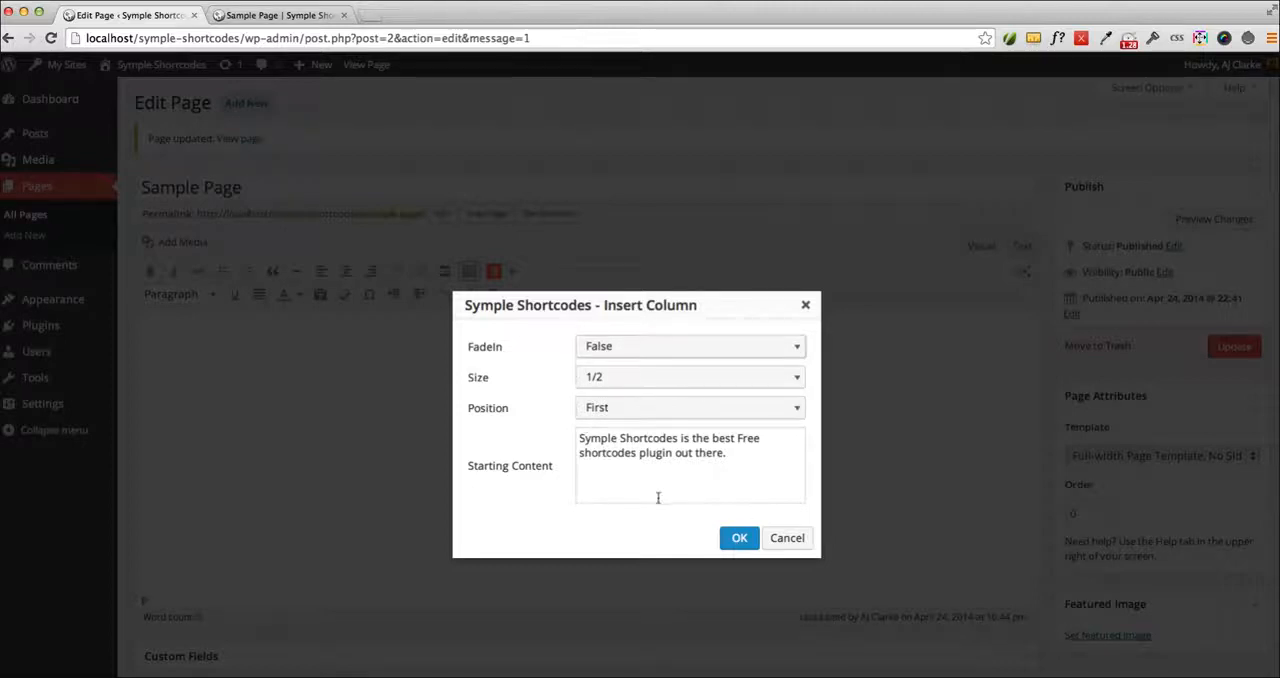
click(739, 537)
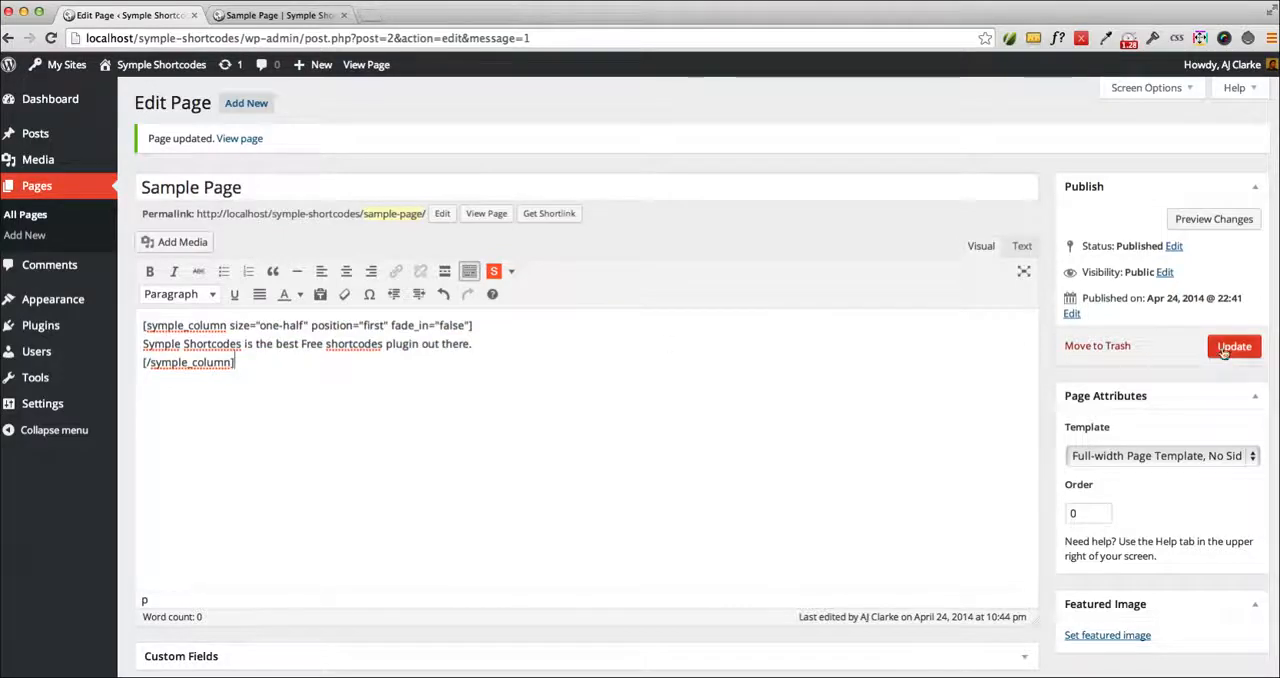
click(280, 15)
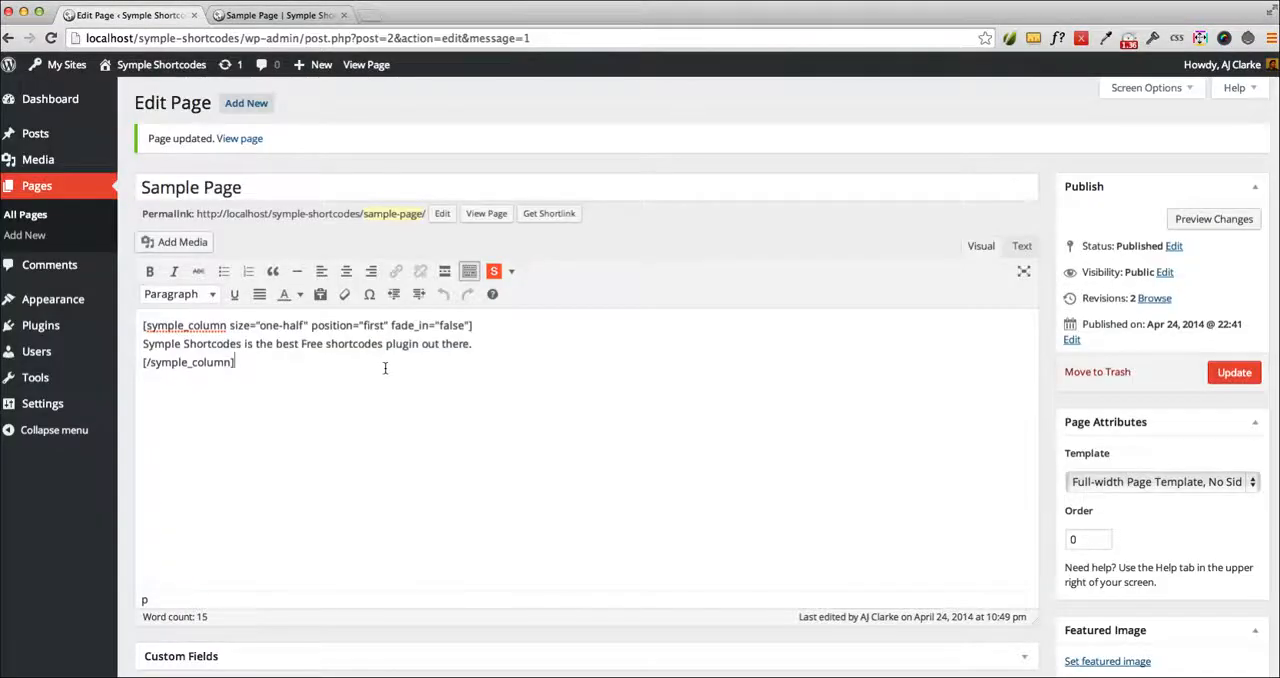
Insert a 1/2-size column shortcode positioned Last, update, and select the shortcodes for deletion.
click(493, 271)
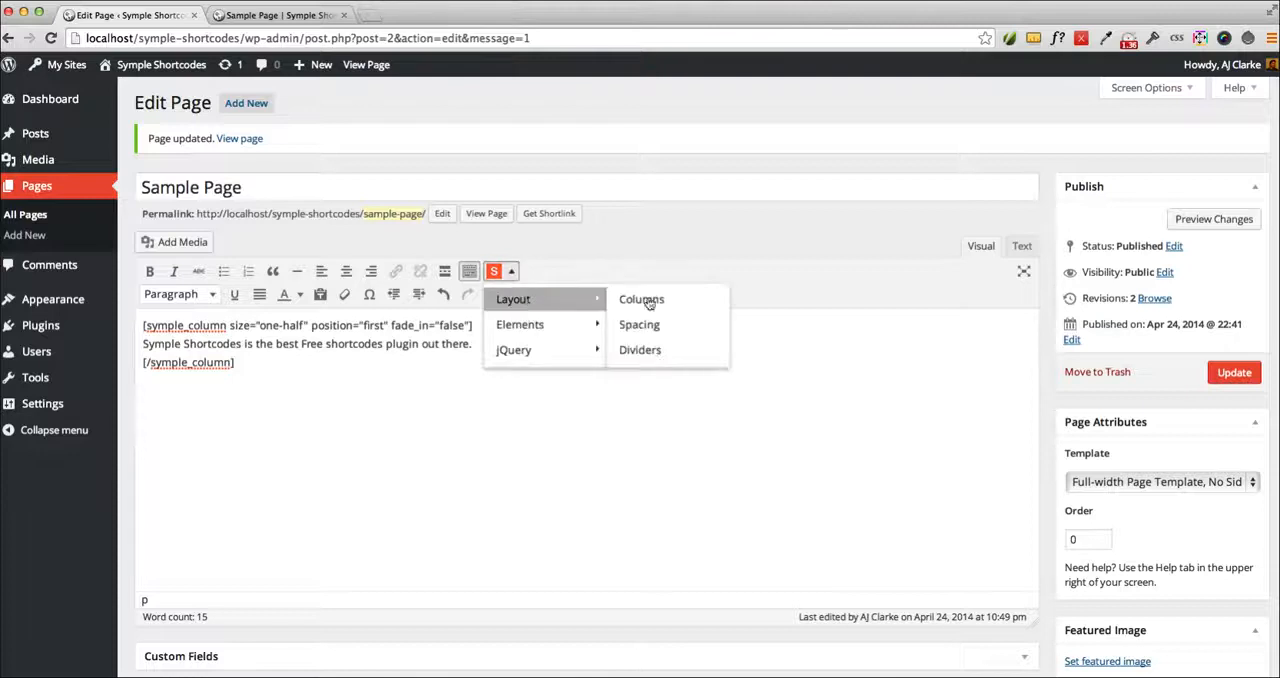
click(641, 299)
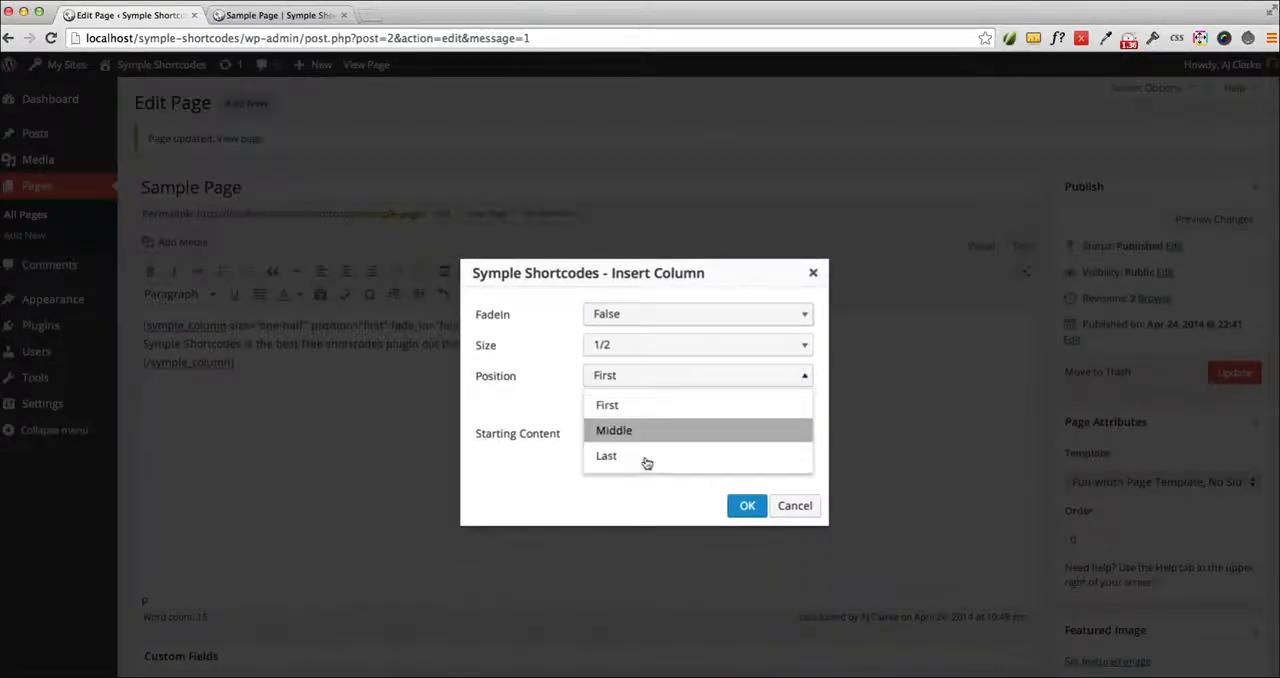
click(605, 455)
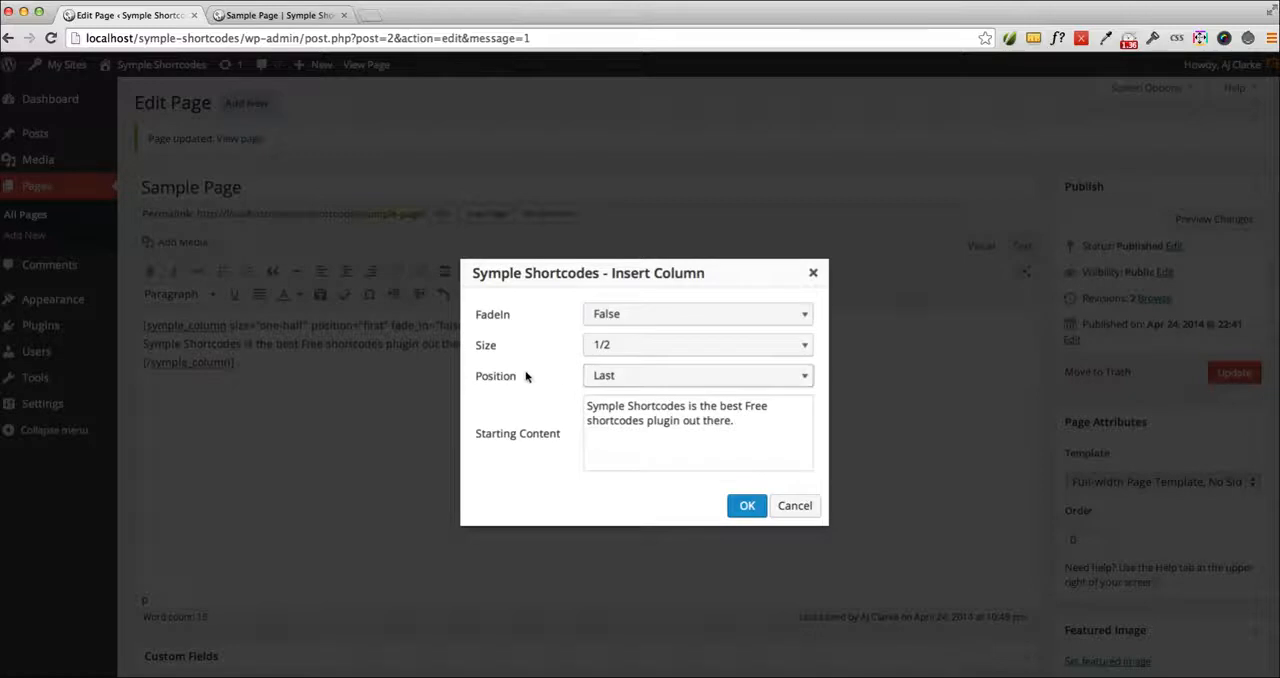
click(697, 344)
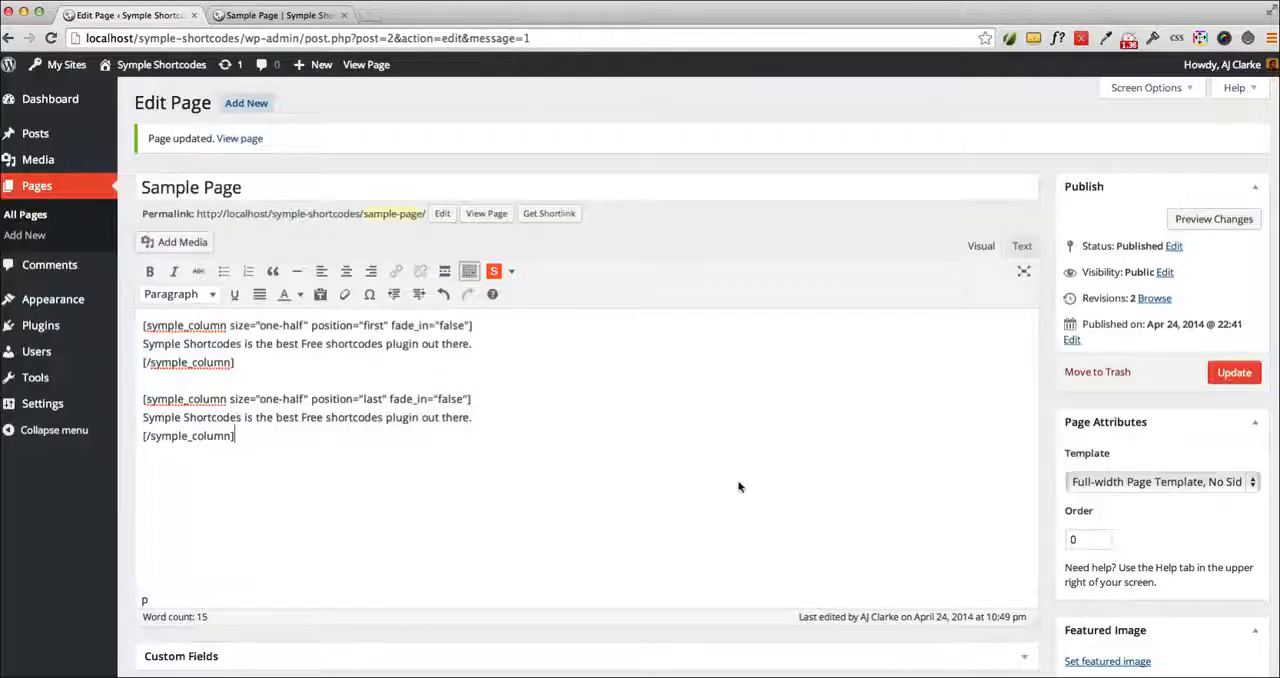
click(280, 15)
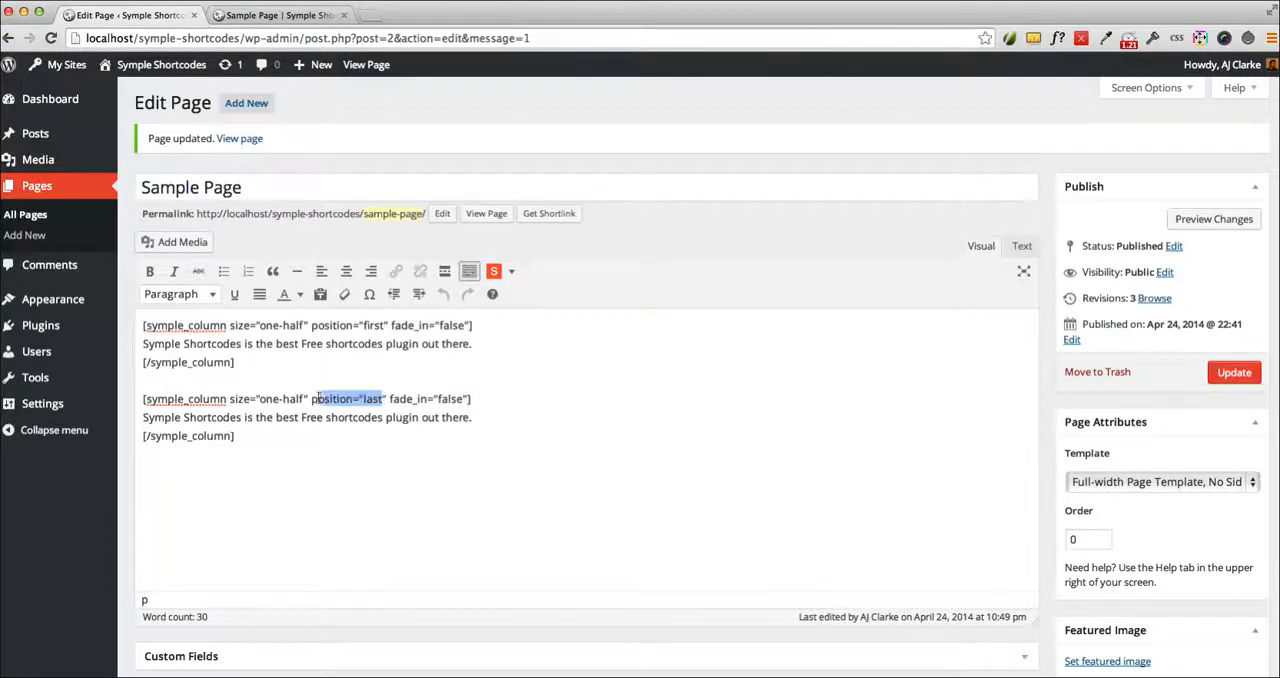
click(370, 399)
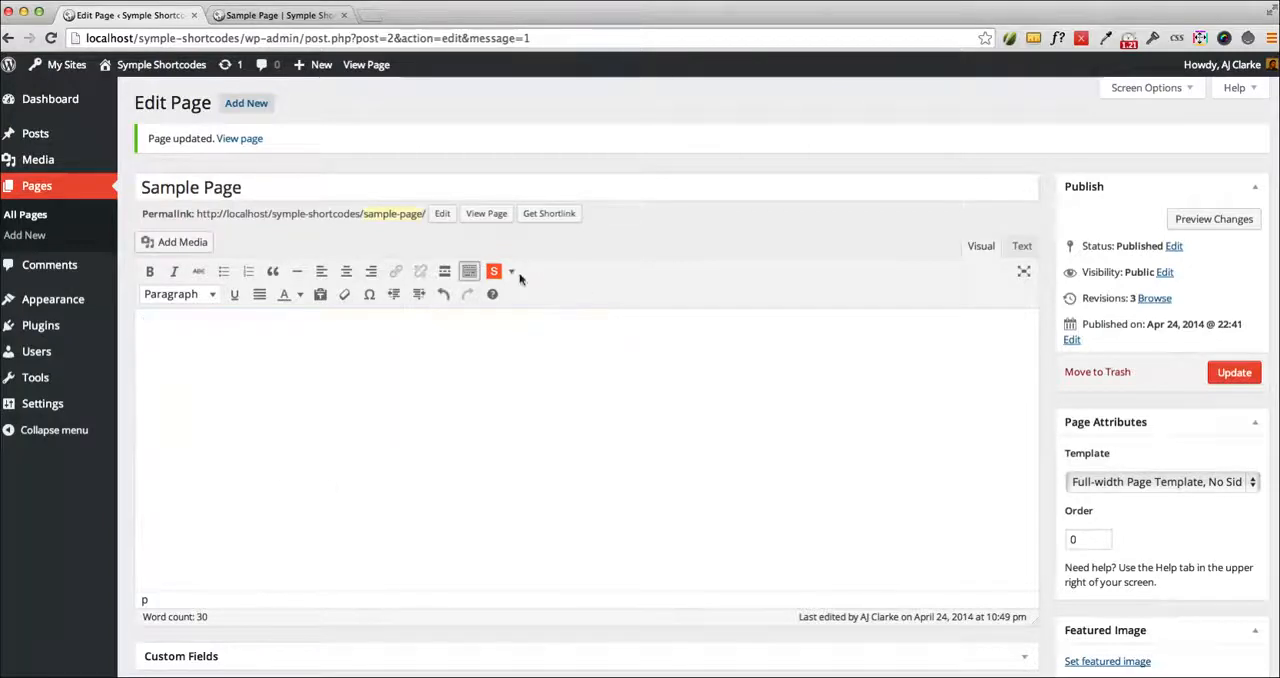
Insert a black Download button shortcode from Symple Shortcodes > Elements > Button.
click(511, 271)
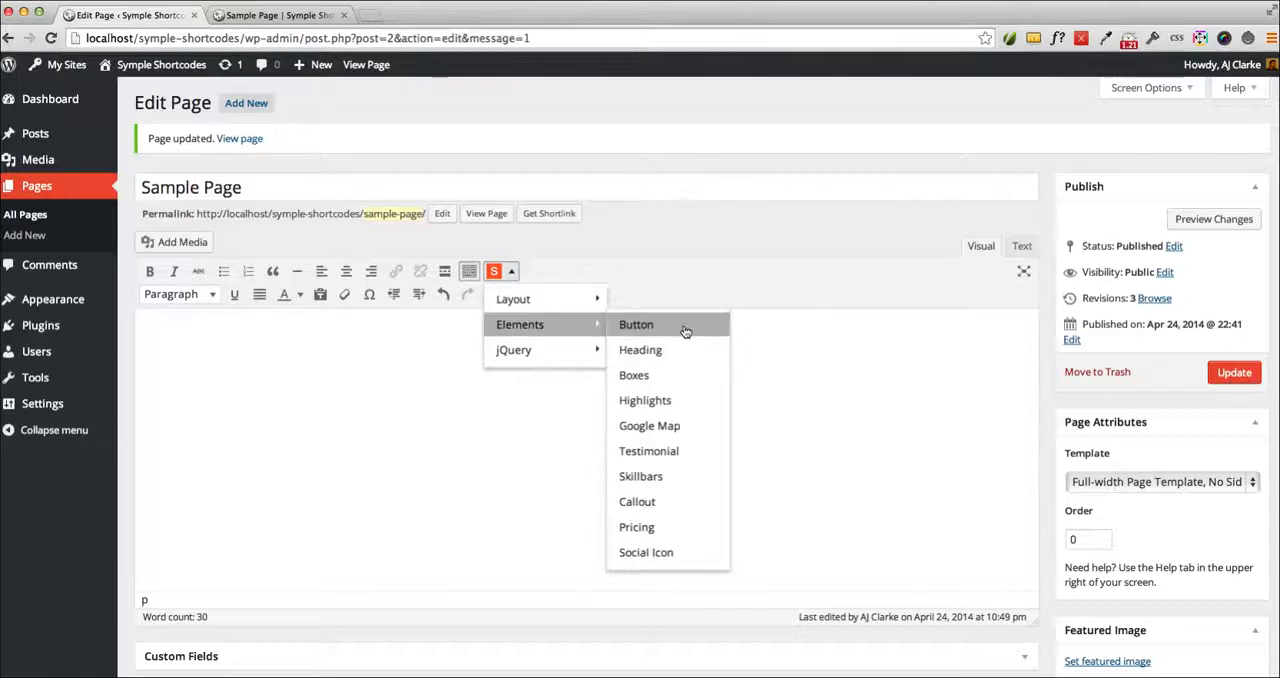
click(636, 324)
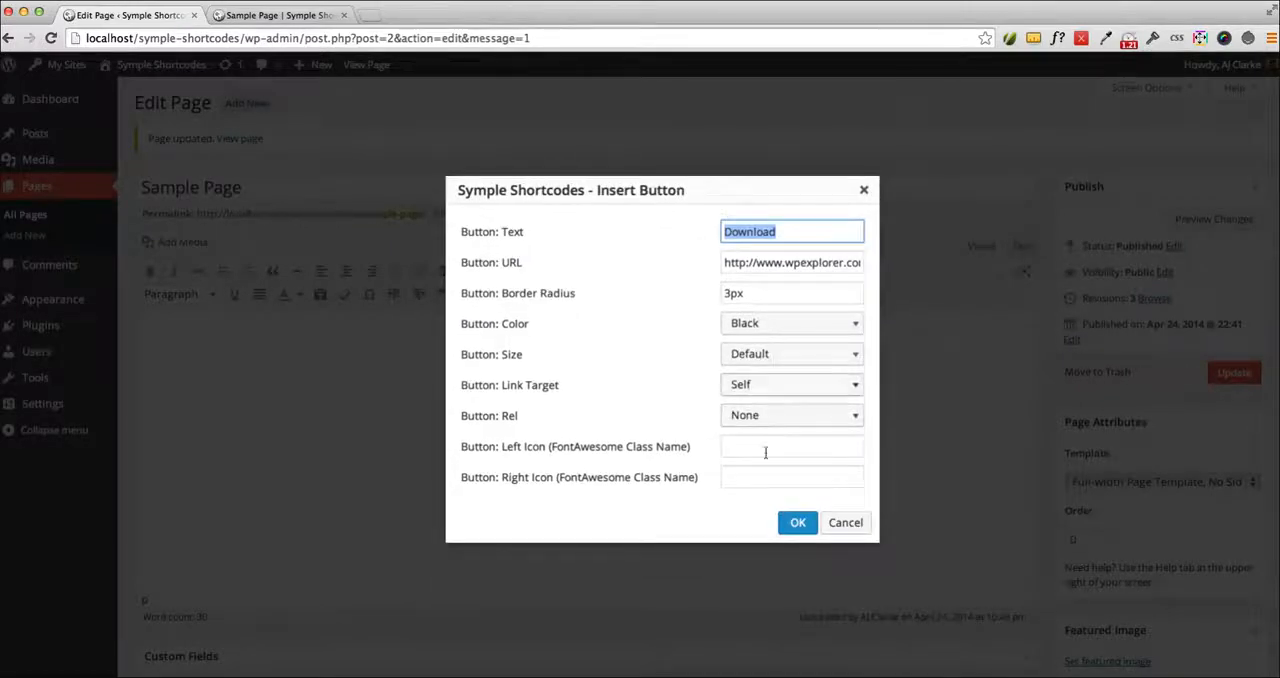
click(792, 446)
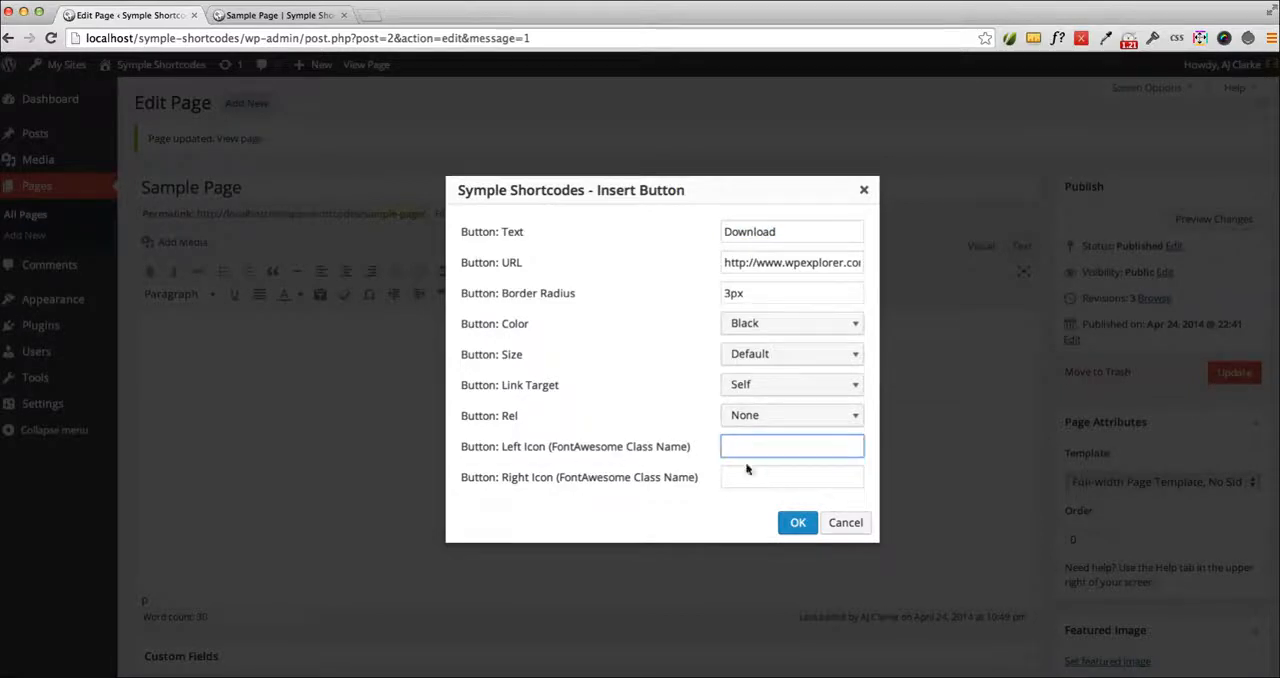
click(792, 446)
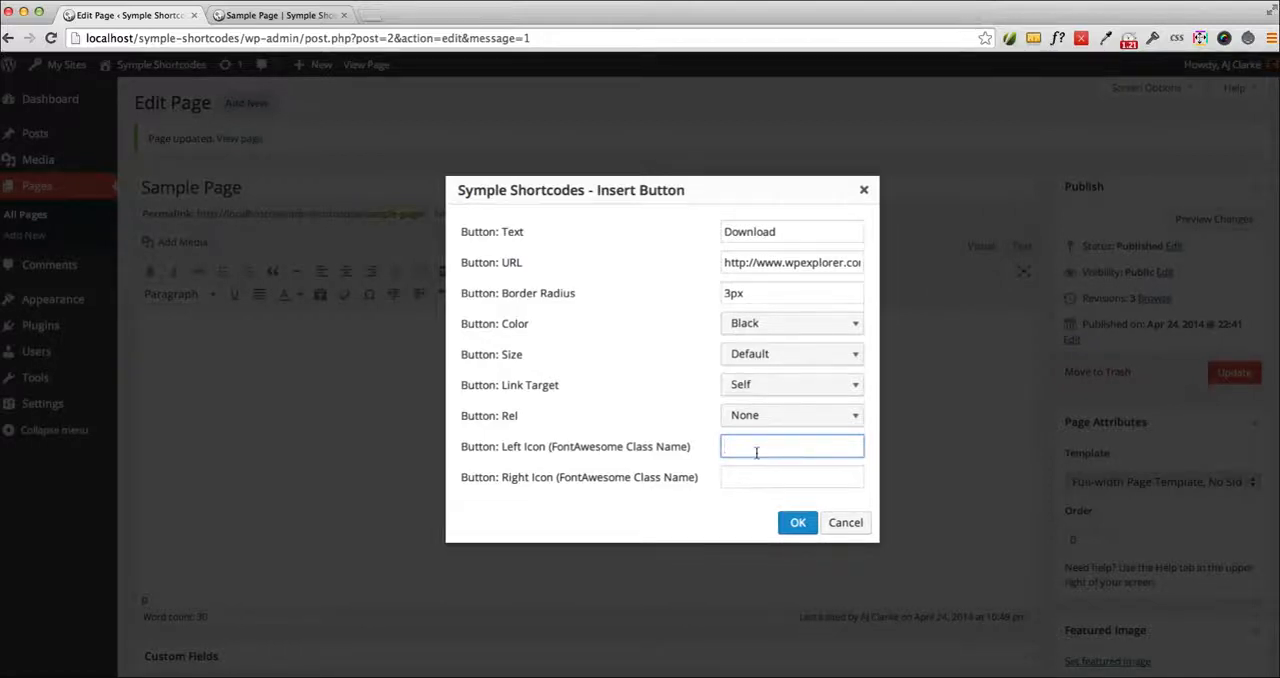
click(797, 522)
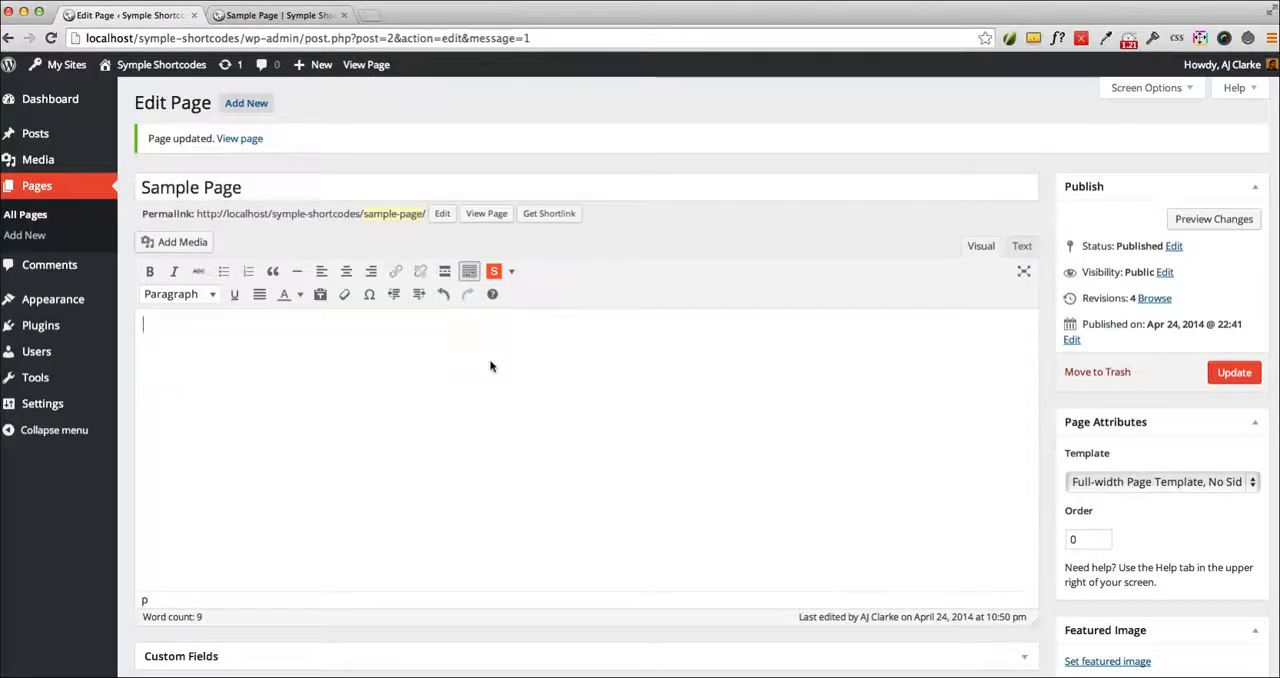
Insert a Symple Shortcodes accordion and update Sample Page.
click(494, 271)
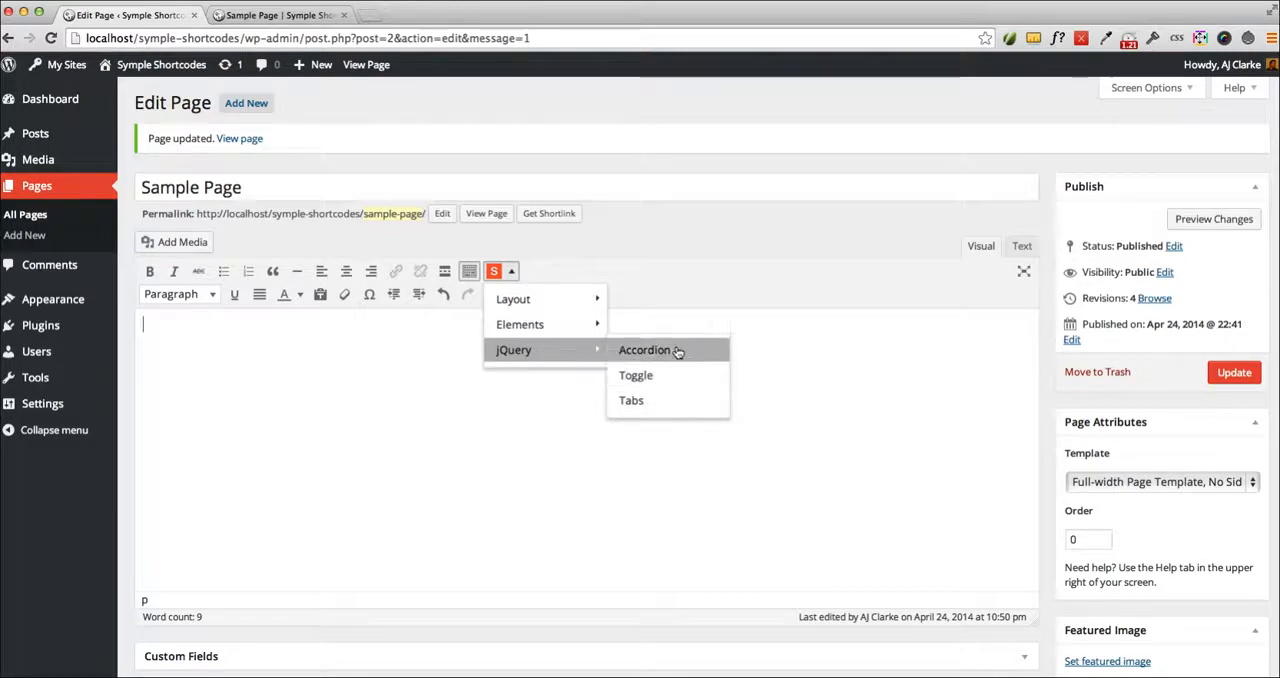
mouse_move(636, 375)
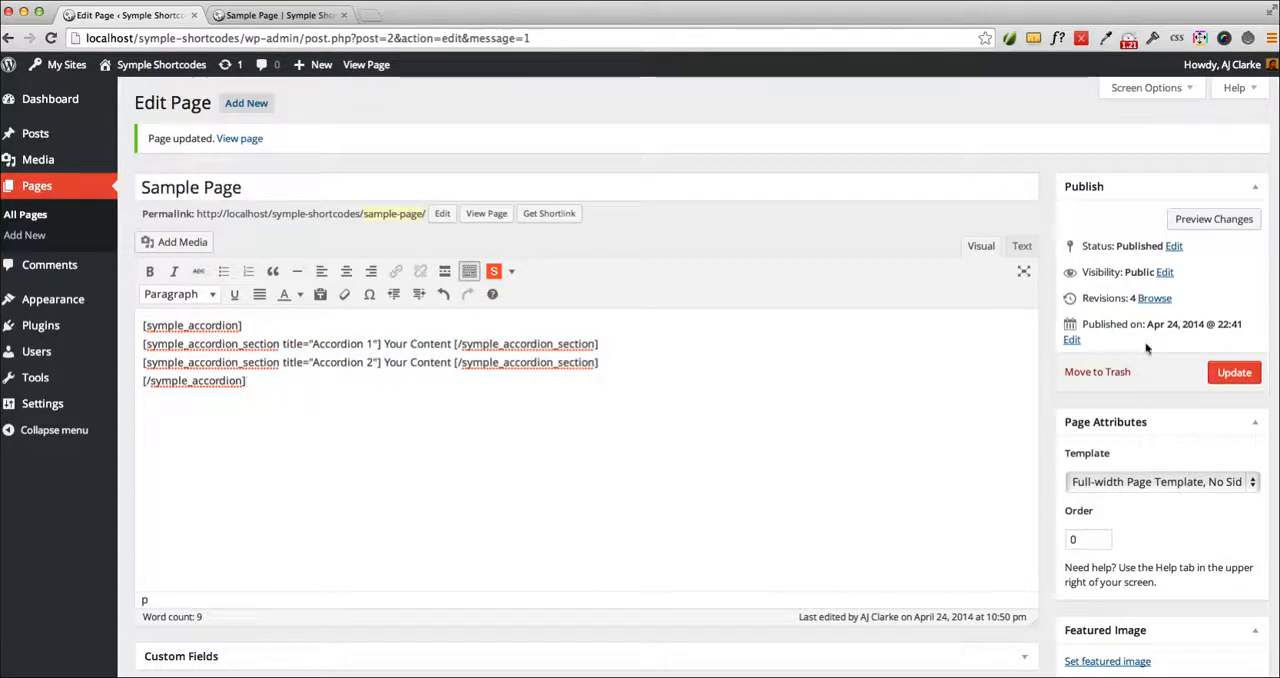
click(280, 15)
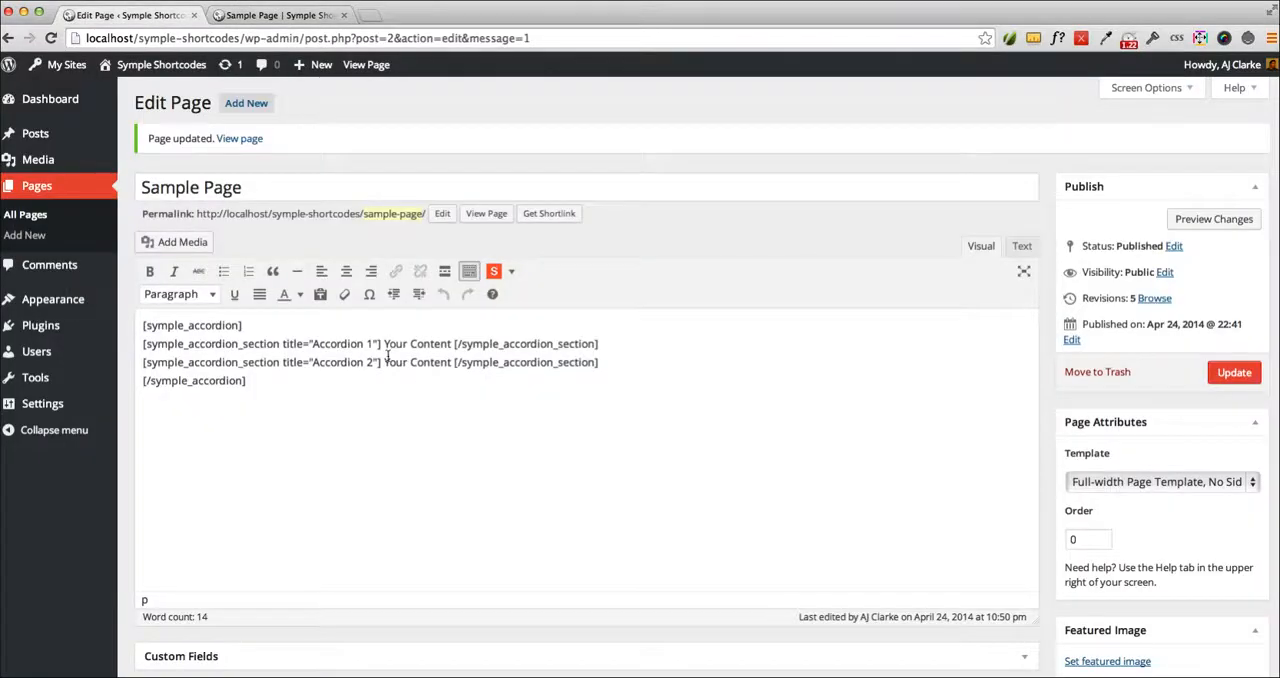
double_click(417, 343)
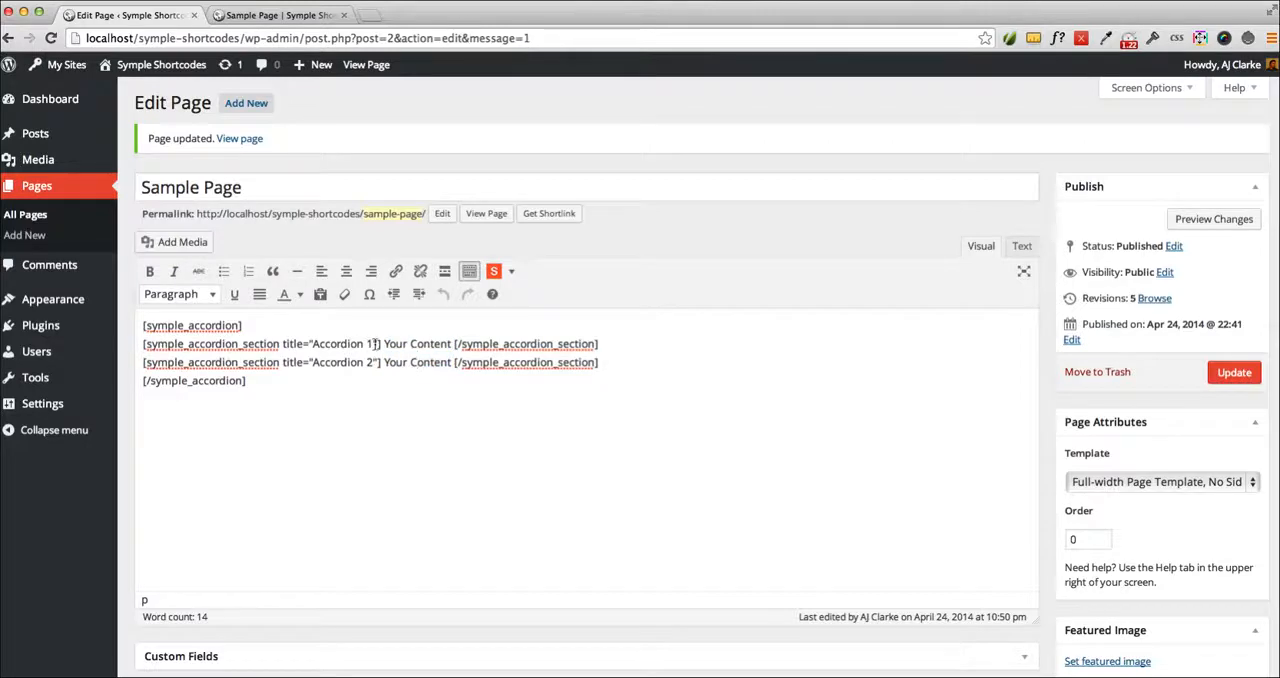
Paste the second accordion section line twice for four sections and update.
drag(297, 362, 597, 362)
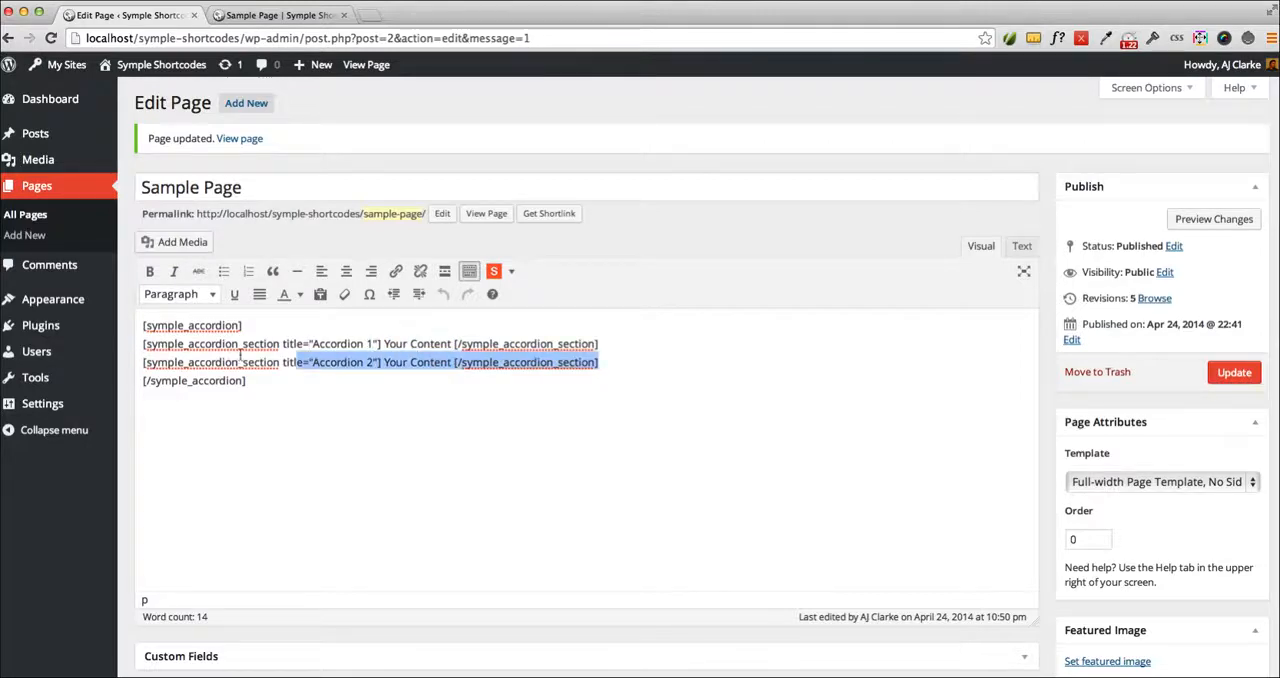
click(629, 371)
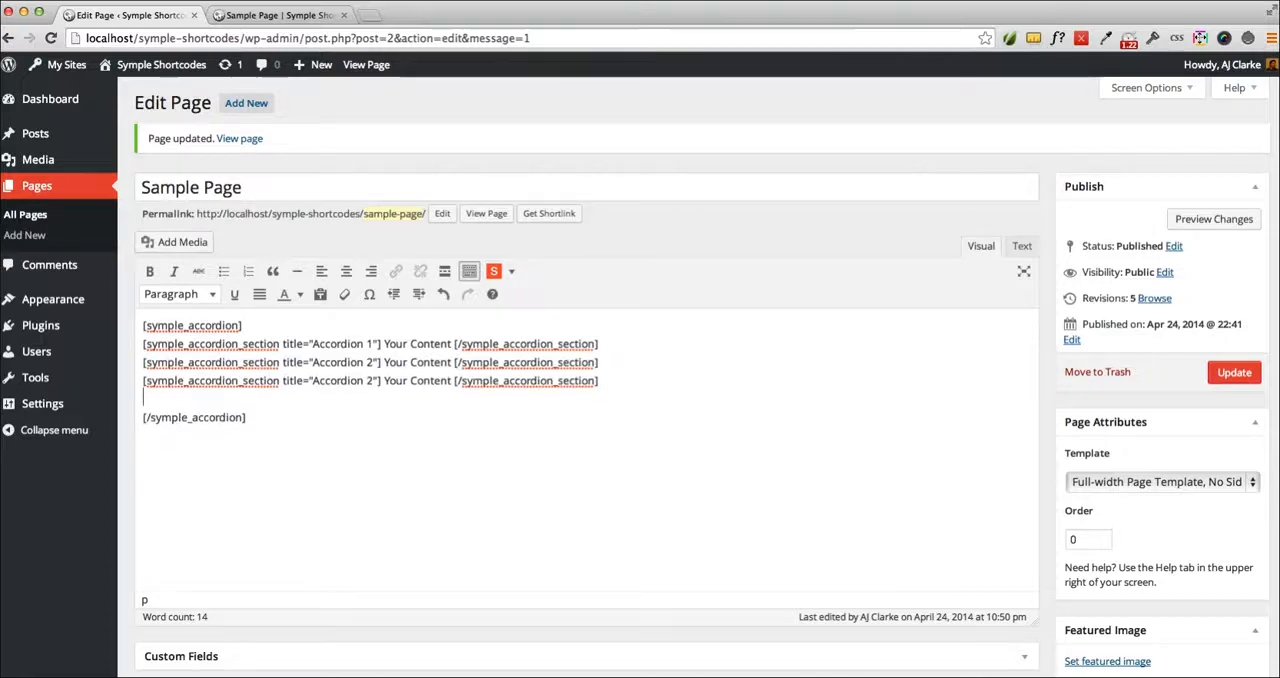
click(1234, 372)
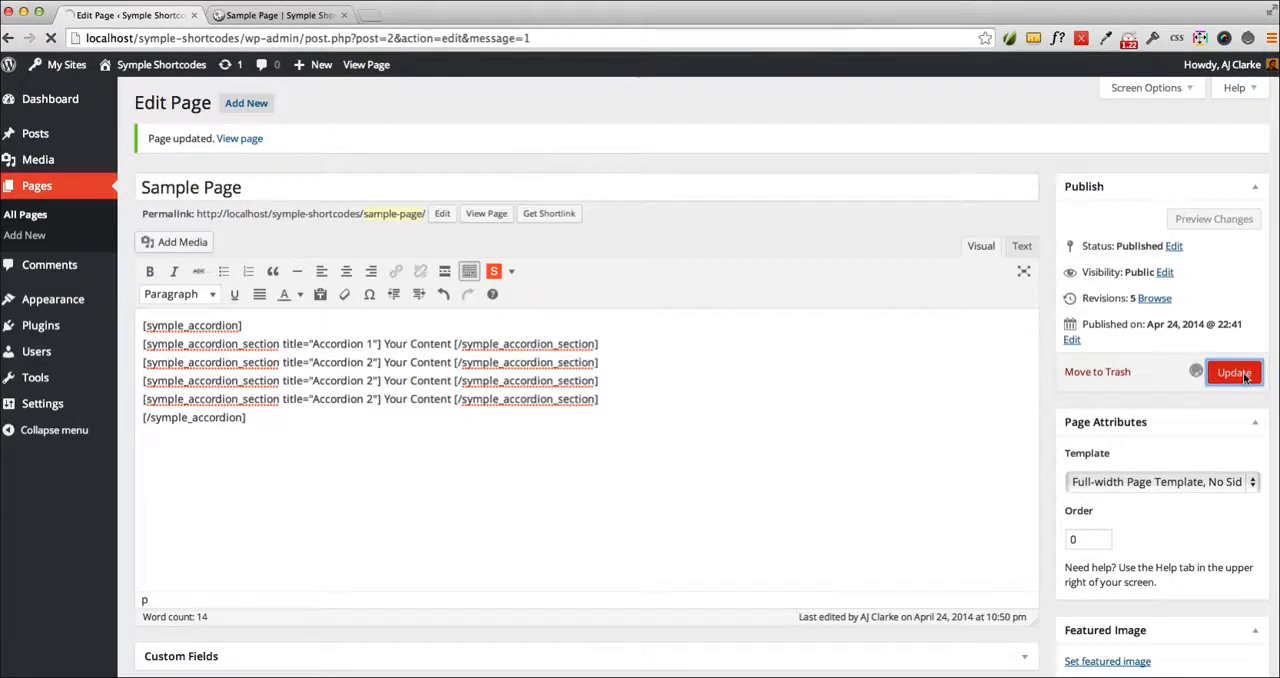
click(280, 15)
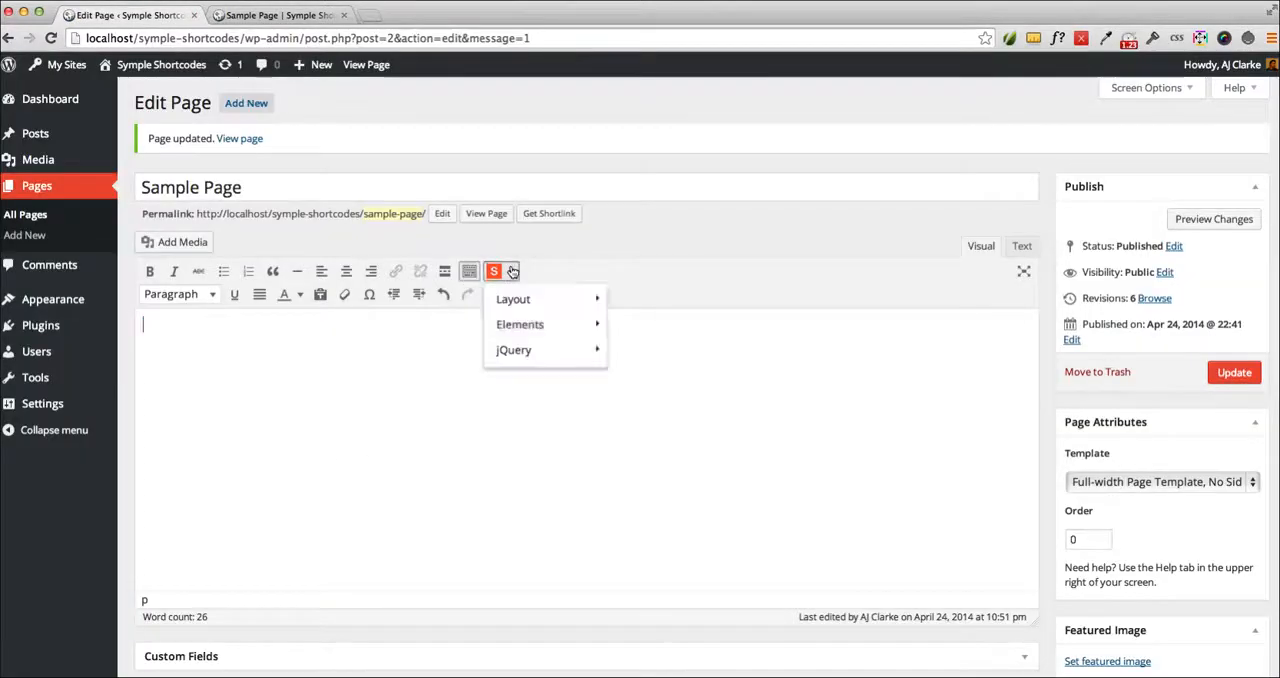
mouse_move(520, 324)
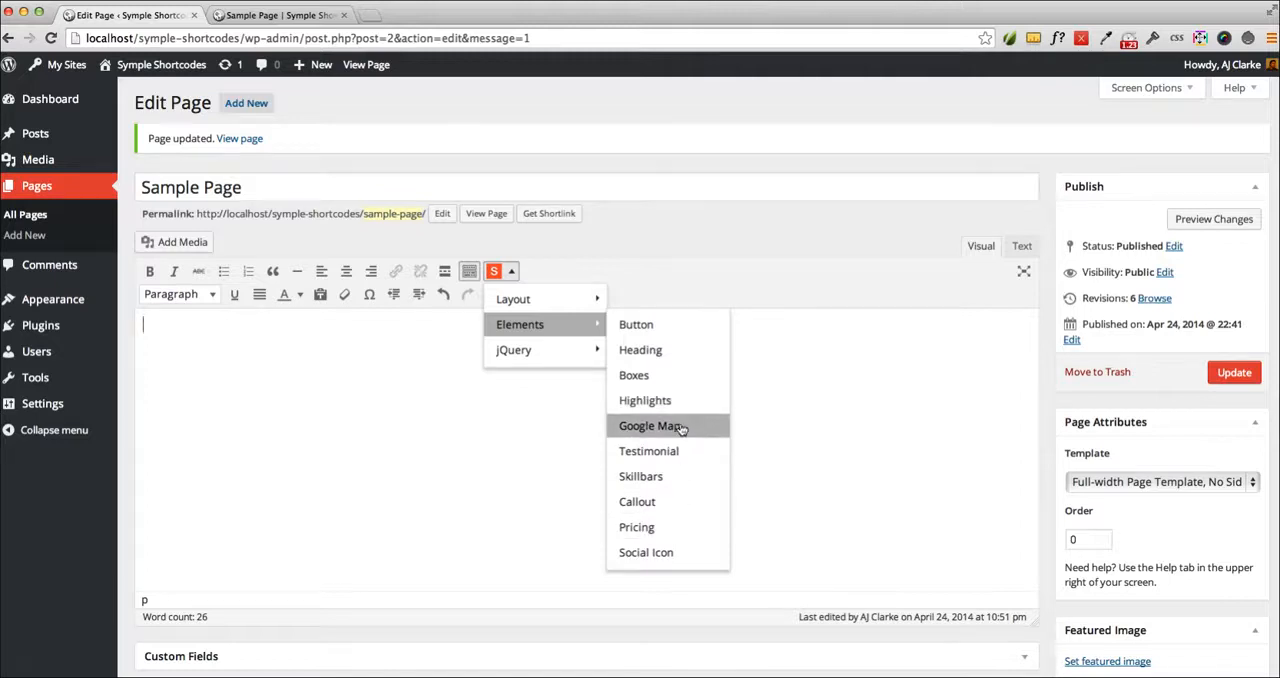
Insert the 'Welcome To Las Vegas' map shortcode, update, preview the live page, then return.
click(651, 425)
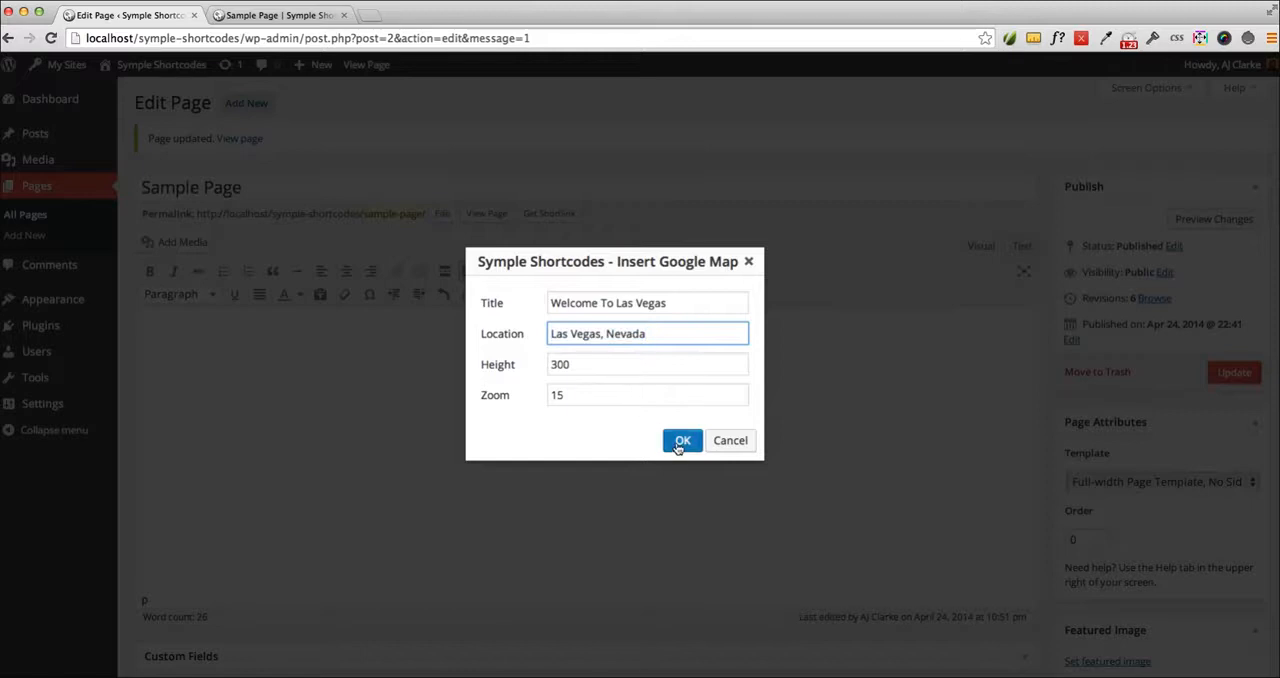
click(682, 440)
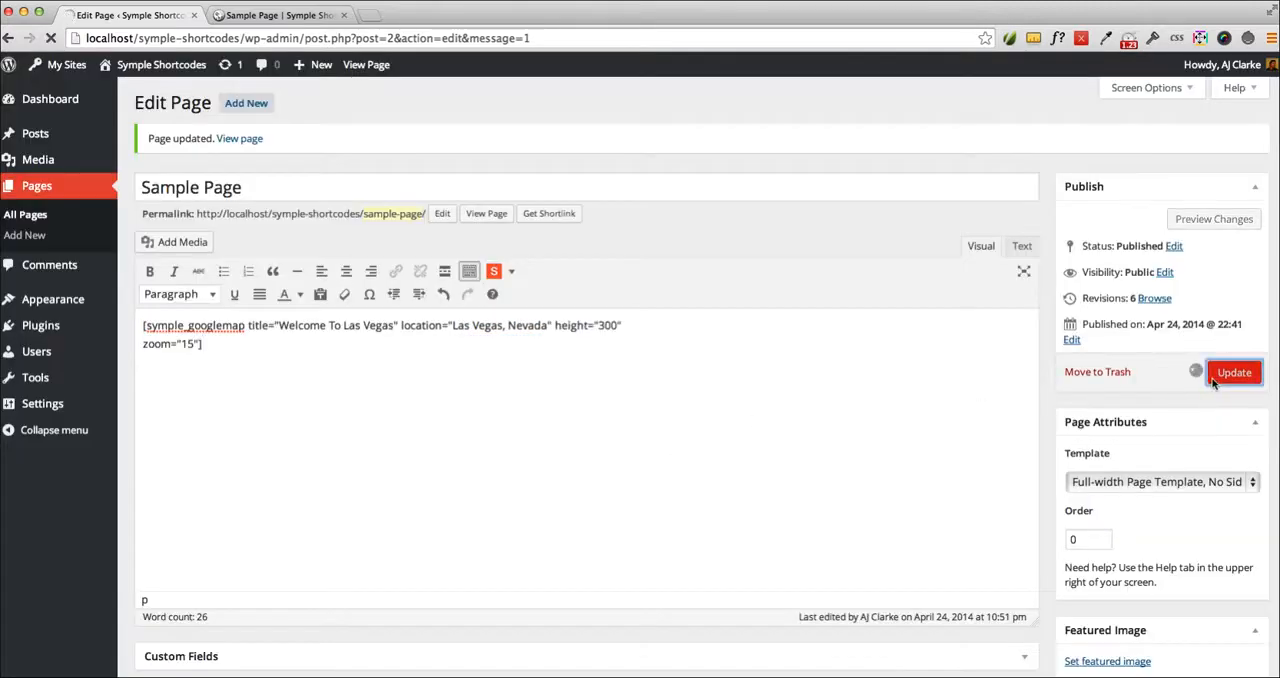
click(280, 15)
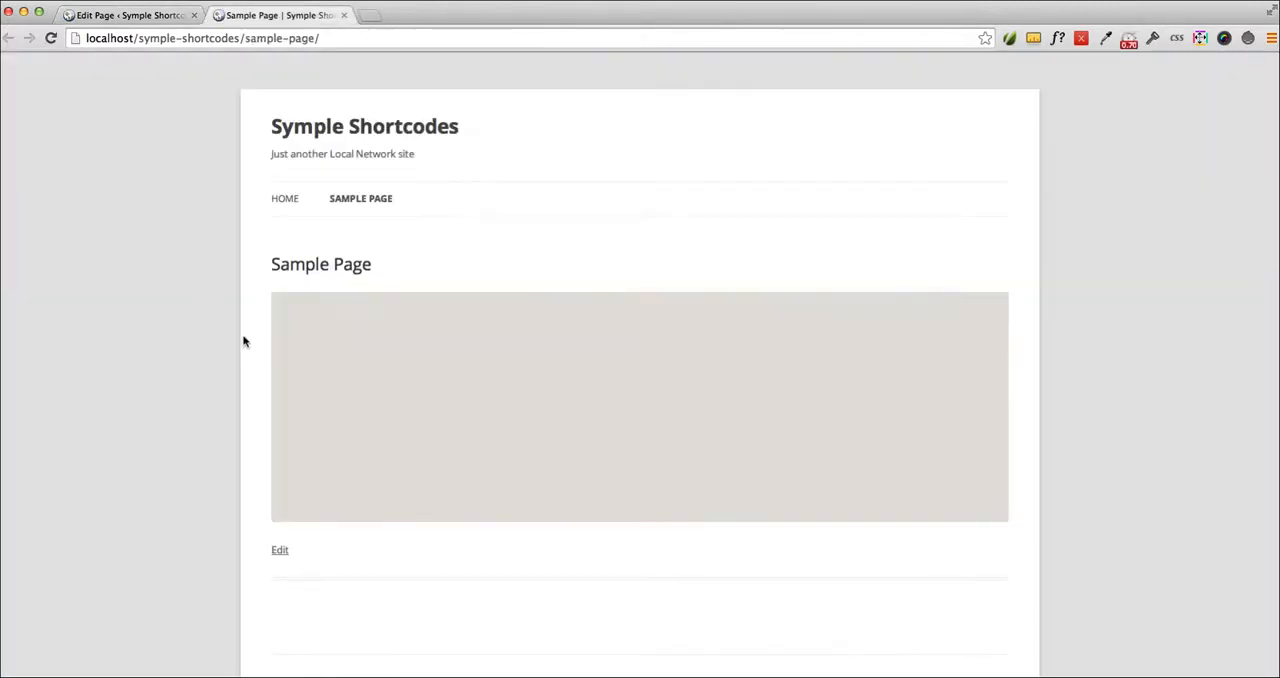
click(280, 550)
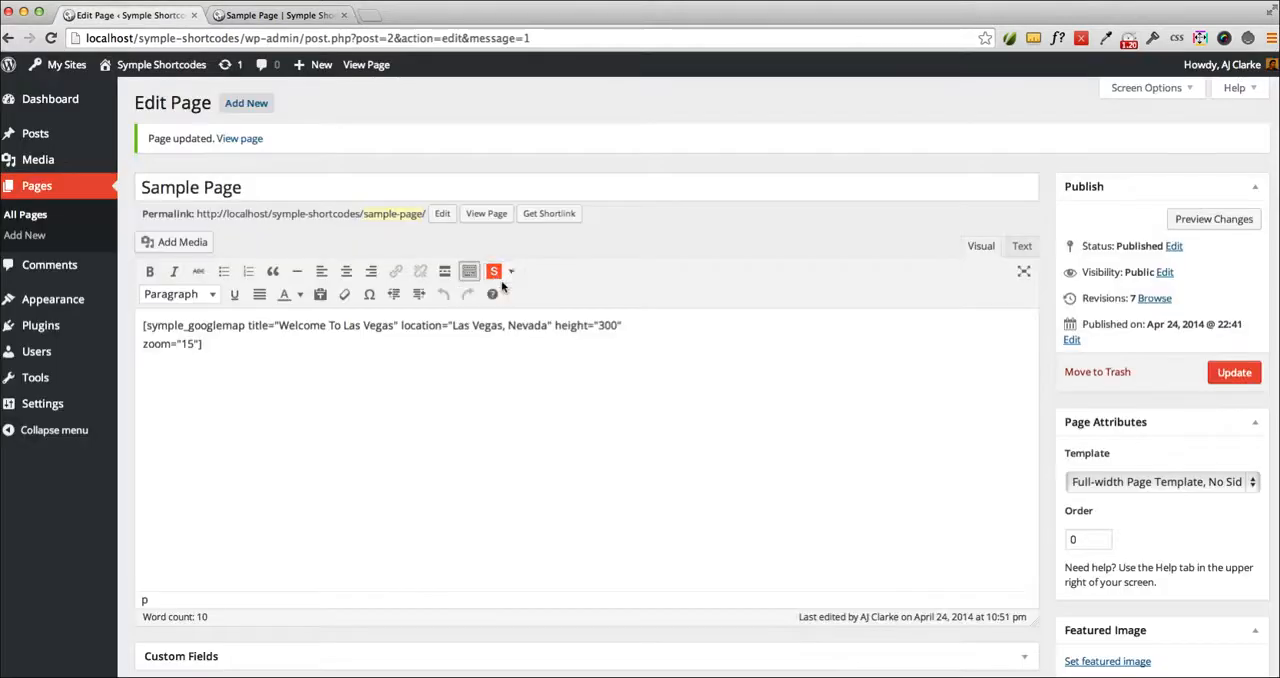
click(494, 271)
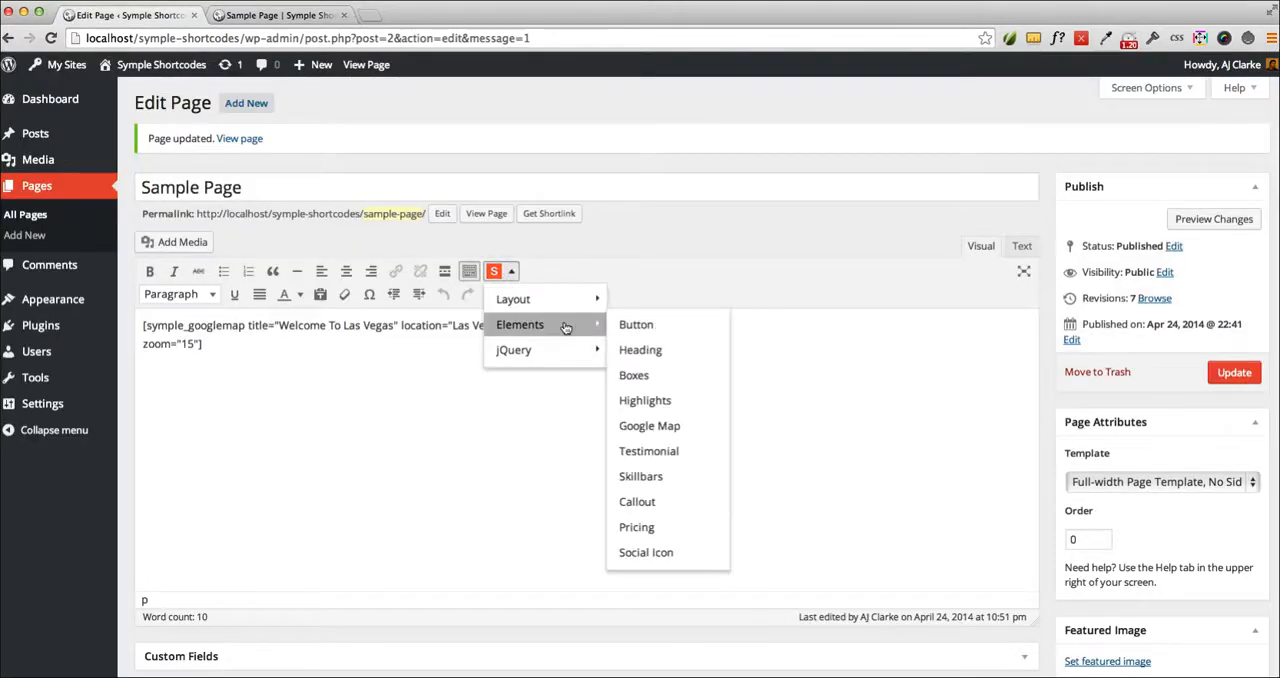